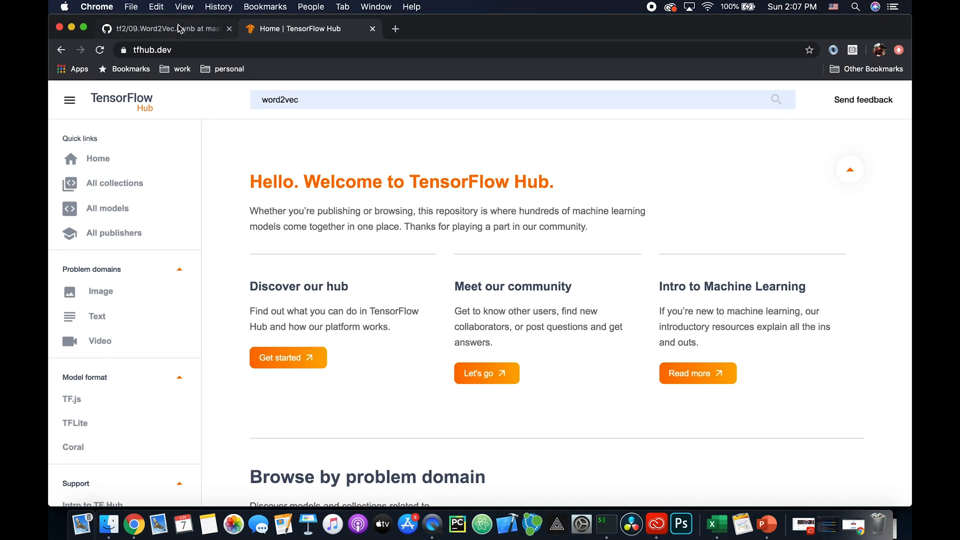
- Show the 09.Word2Vec.ipynb notebook preview on GitHub, down to the Open in Colab badge
left_click(159, 28)
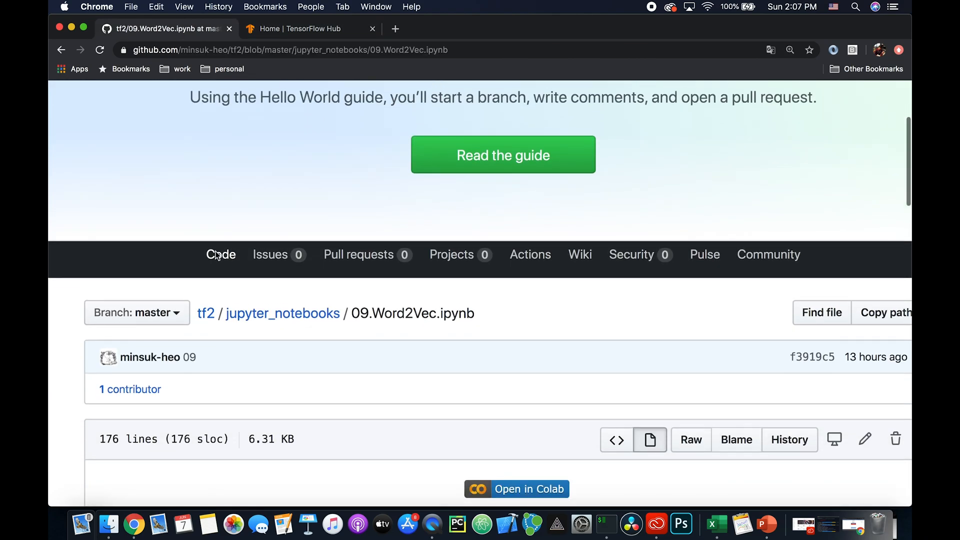
scroll("down", 3)
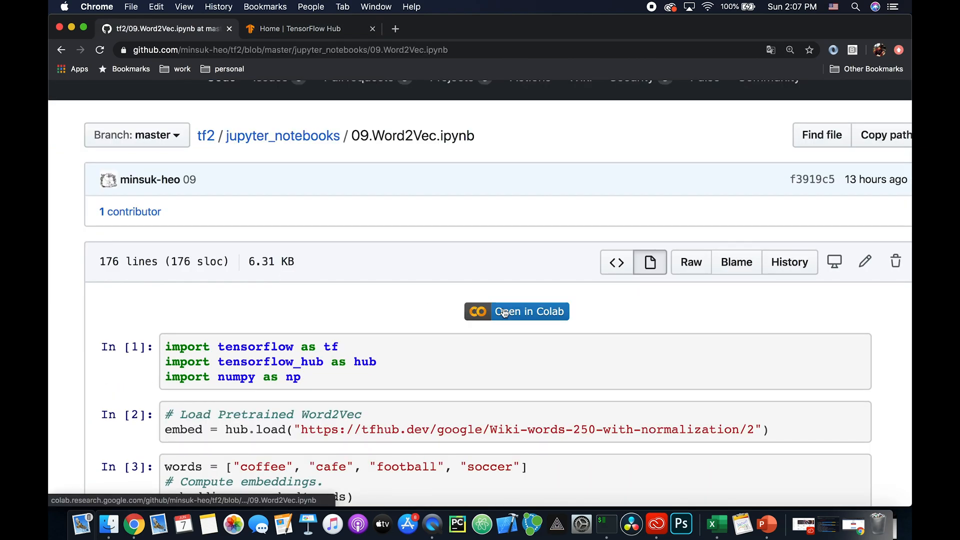
- Open the notebook in Colab and run the import cell past the untrusted-notebook warning
left_click(516, 311)
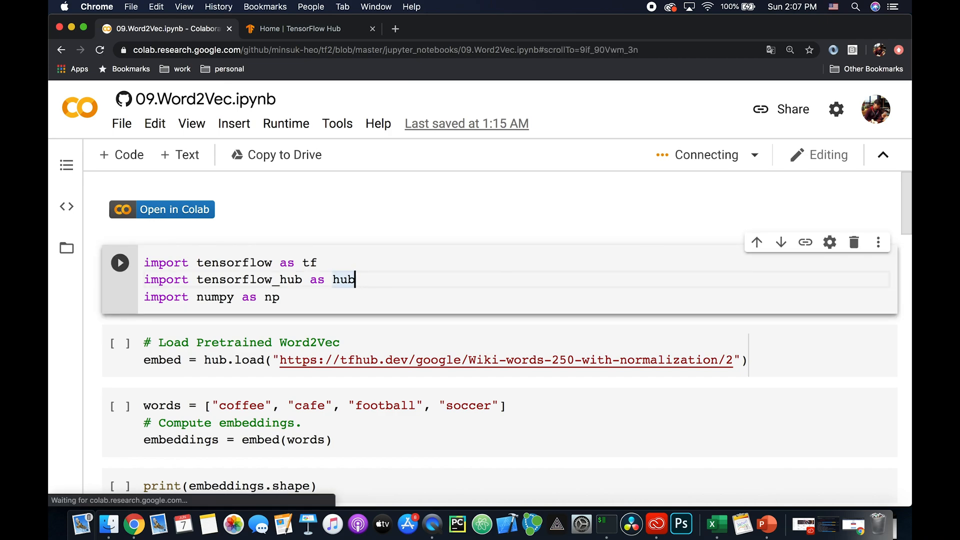
left_click(120, 262)
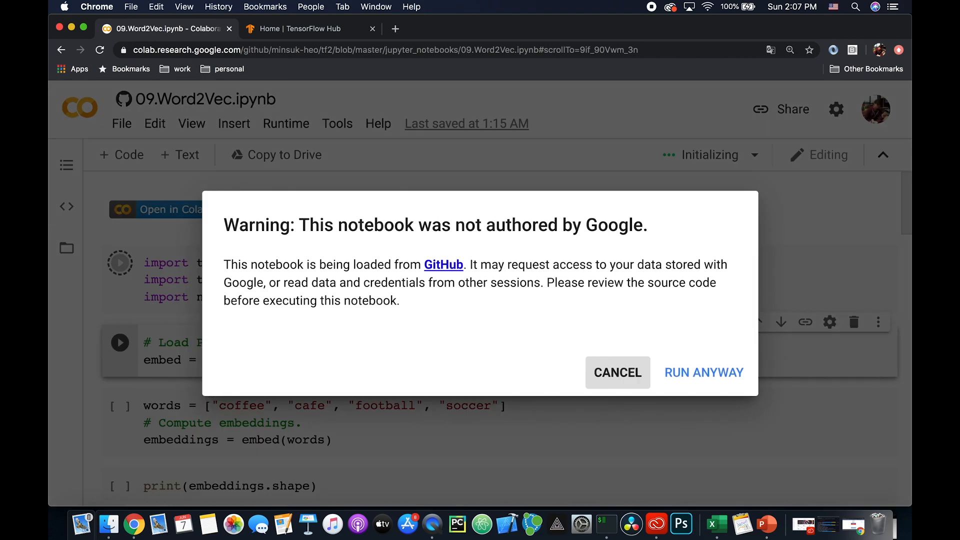
left_click(704, 372)
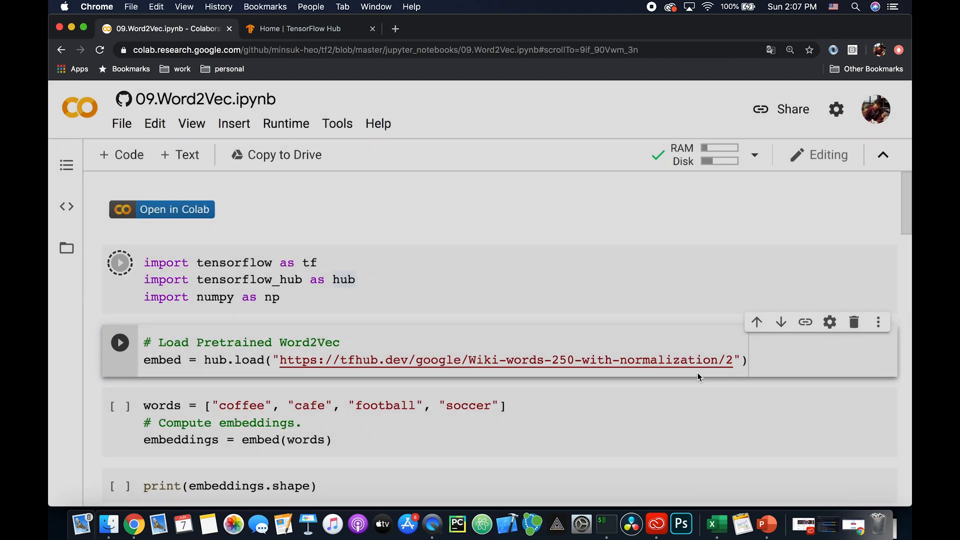
- Run the hub.load cell that loads the pretrained Word2Vec model
left_click(120, 262)
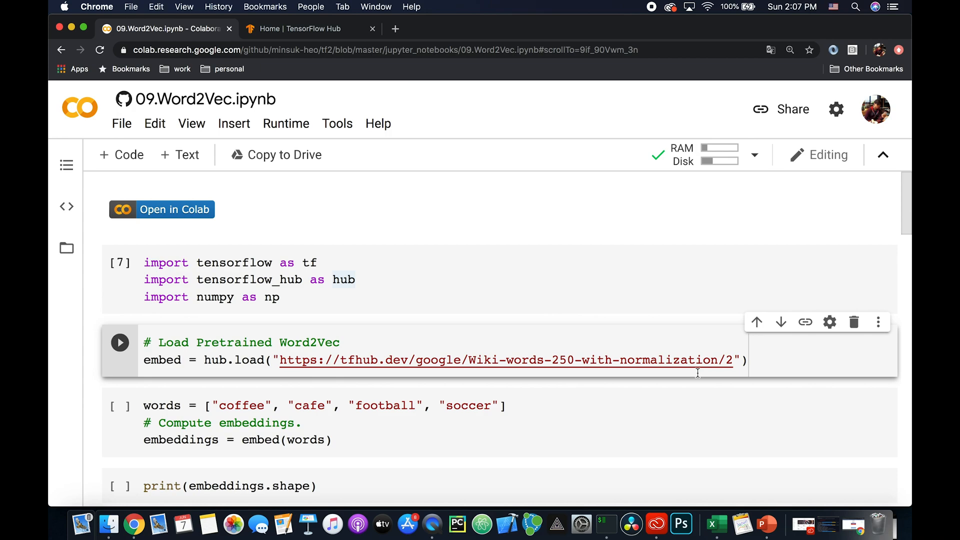
mouse_move(237, 342)
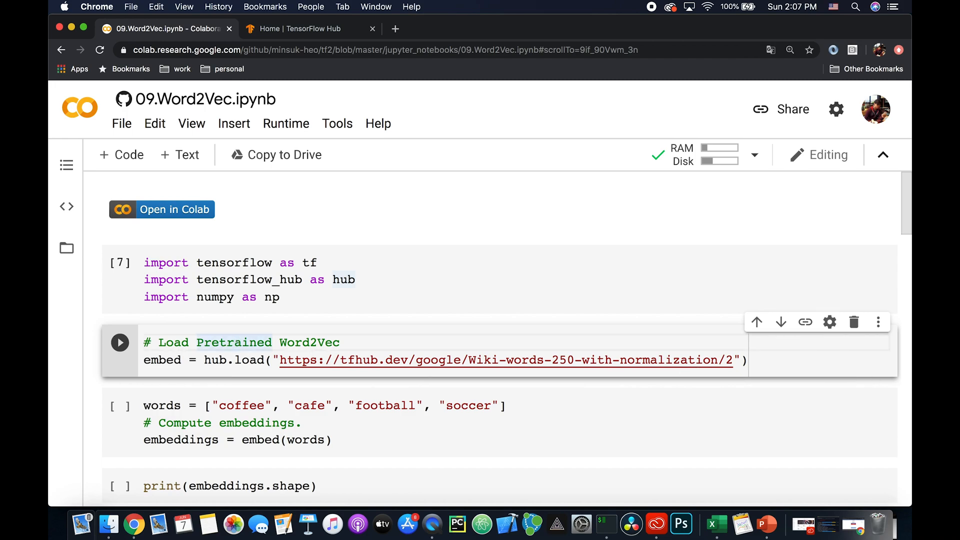
left_click(120, 343)
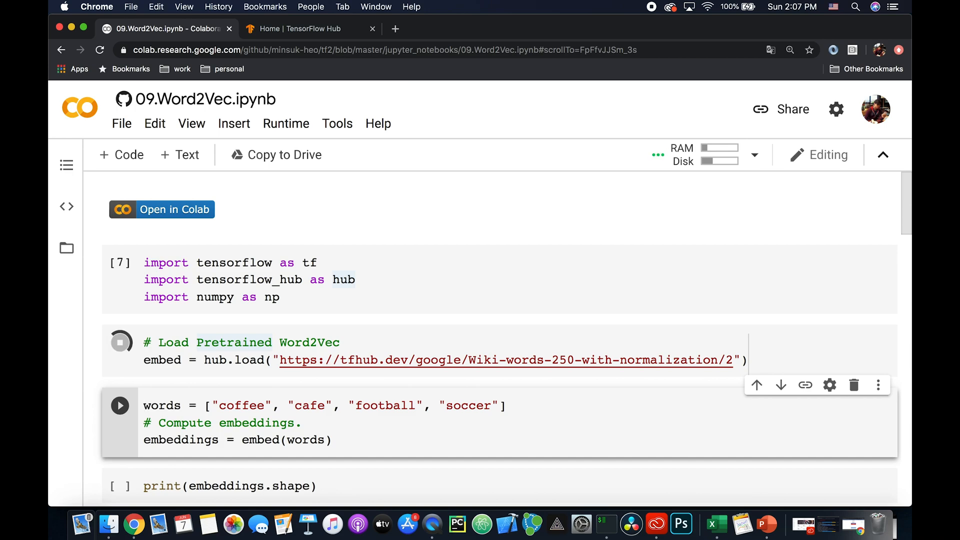
left_click(145, 405)
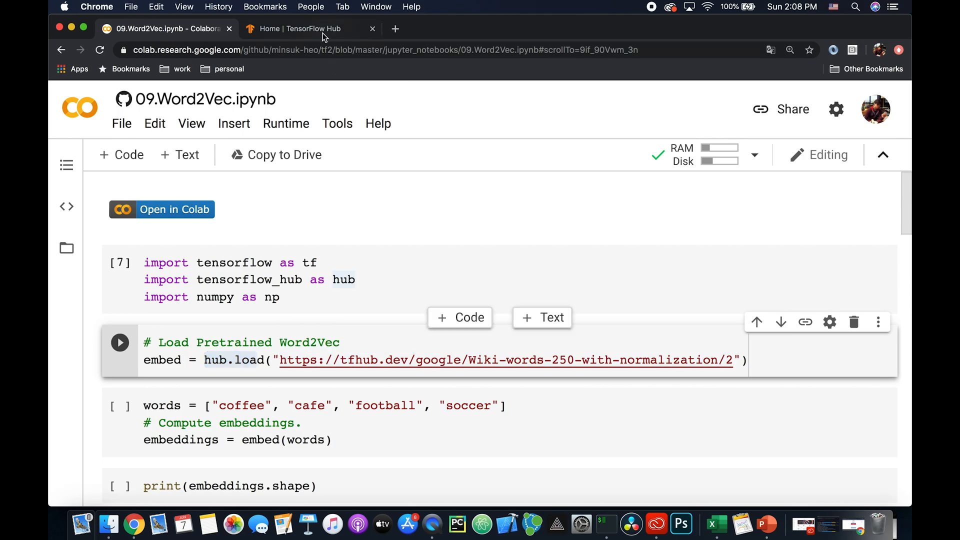
- Show the TensorFlow Hub word2vec results listing the four Wiki-words embedding models
left_click(296, 29)
type("word2vec")
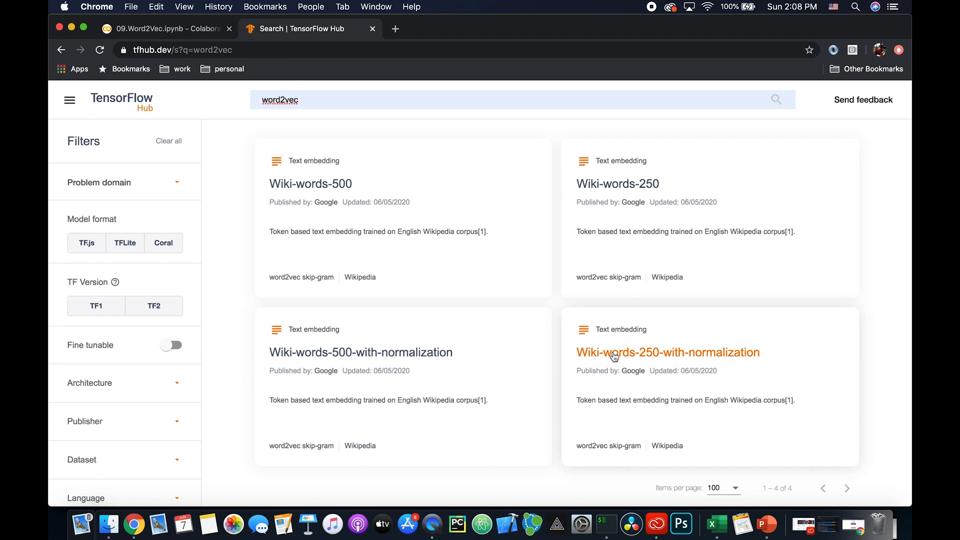
- Read the Wiki-words-250-with-normalization page's formats, example use and details, highlighting References
left_click(614, 352)
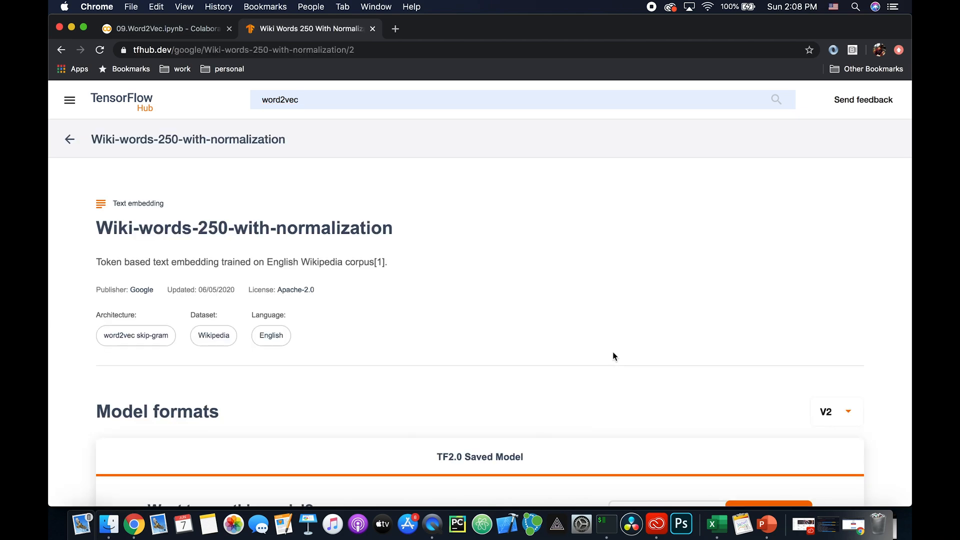
mouse_move(654, 330)
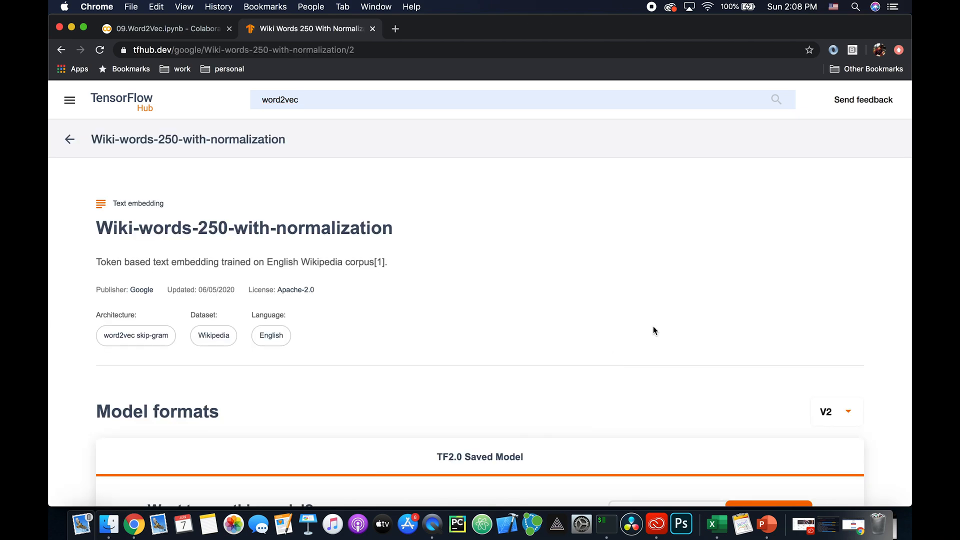
scroll("down", 3)
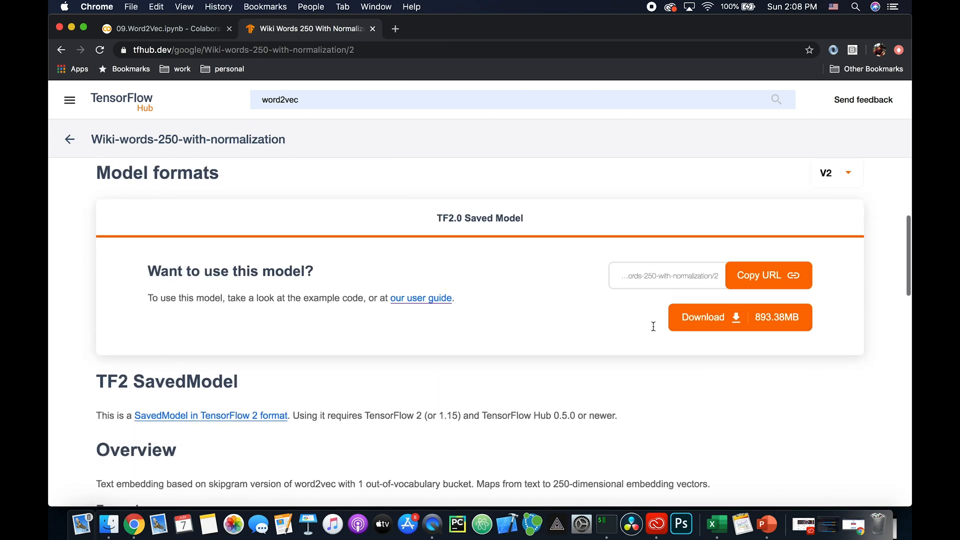
scroll("down", 3)
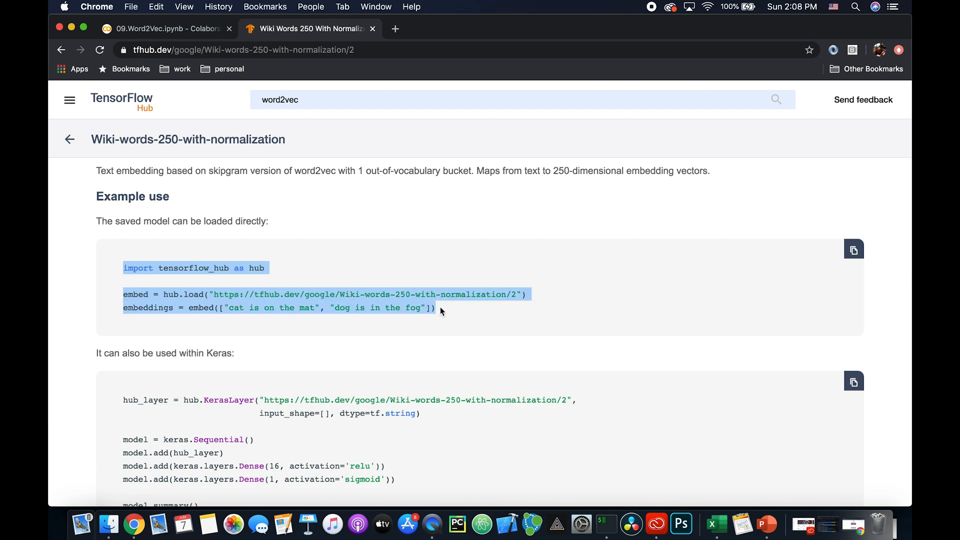
scroll("down", 3)
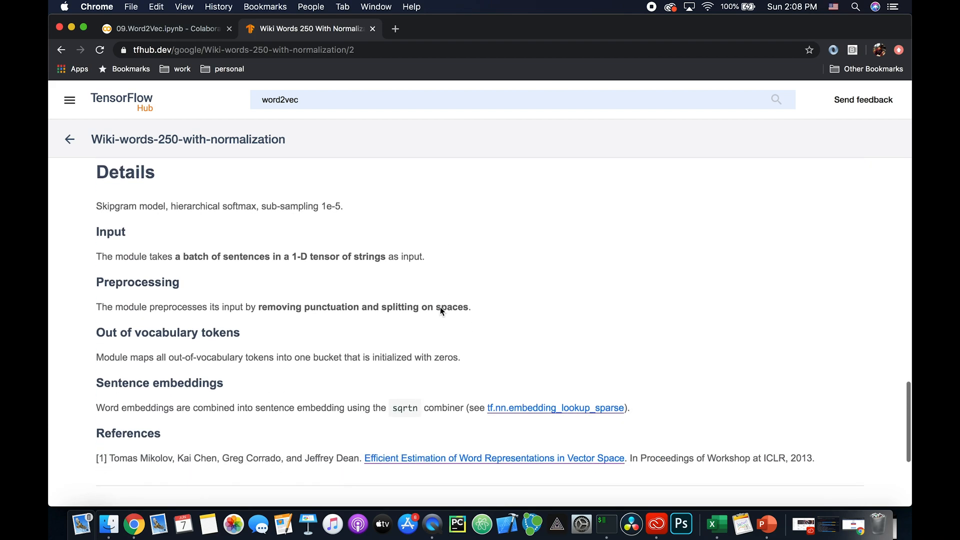
scroll("down", 3)
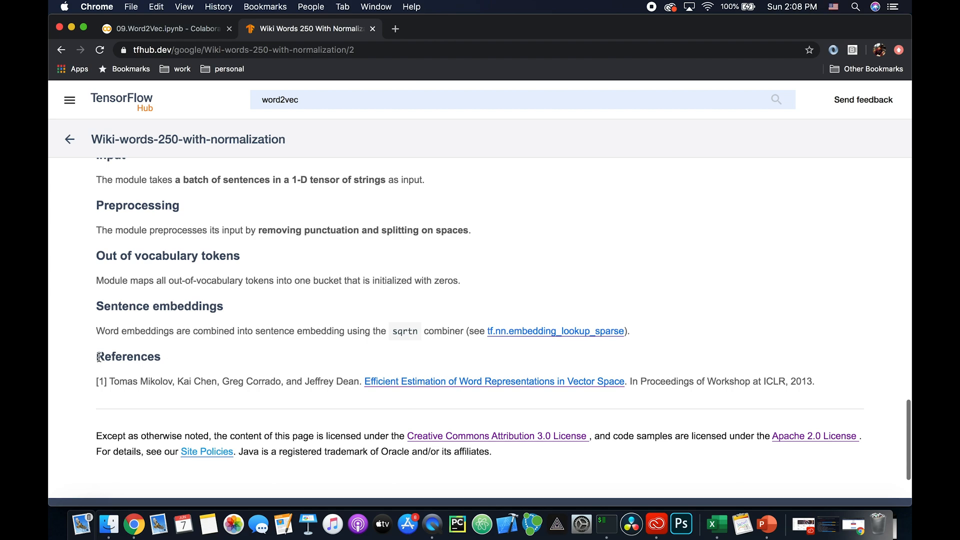
left_click_drag(96, 357, 426, 382)
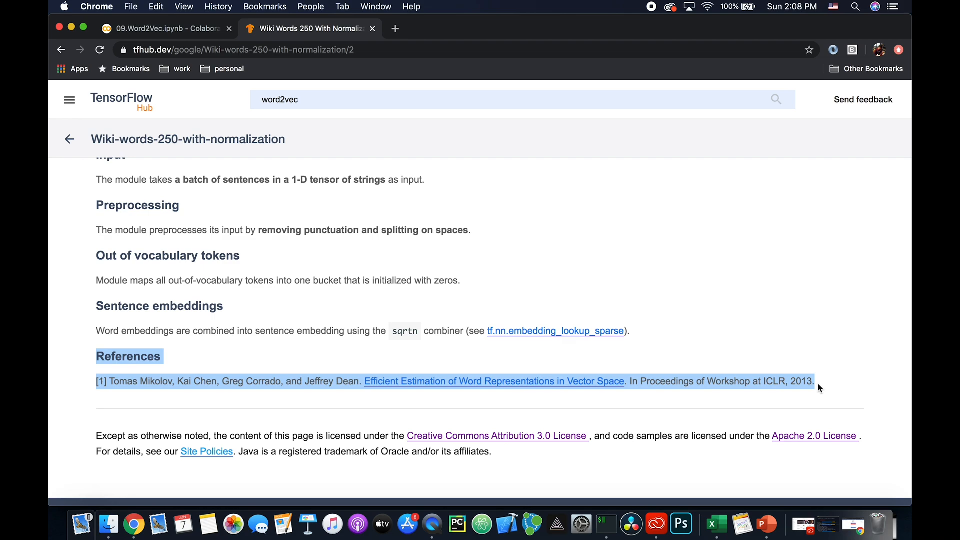
mouse_move(528, 193)
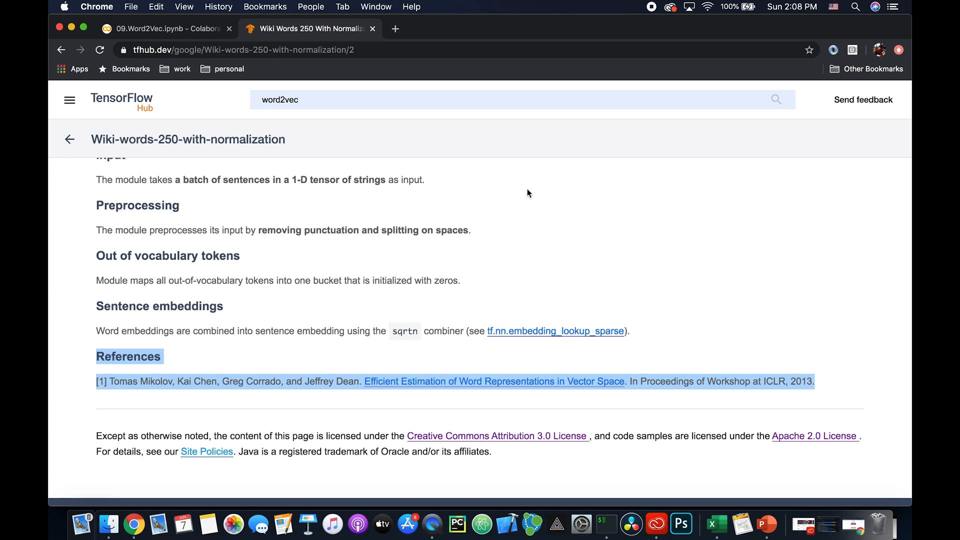
left_click(165, 29)
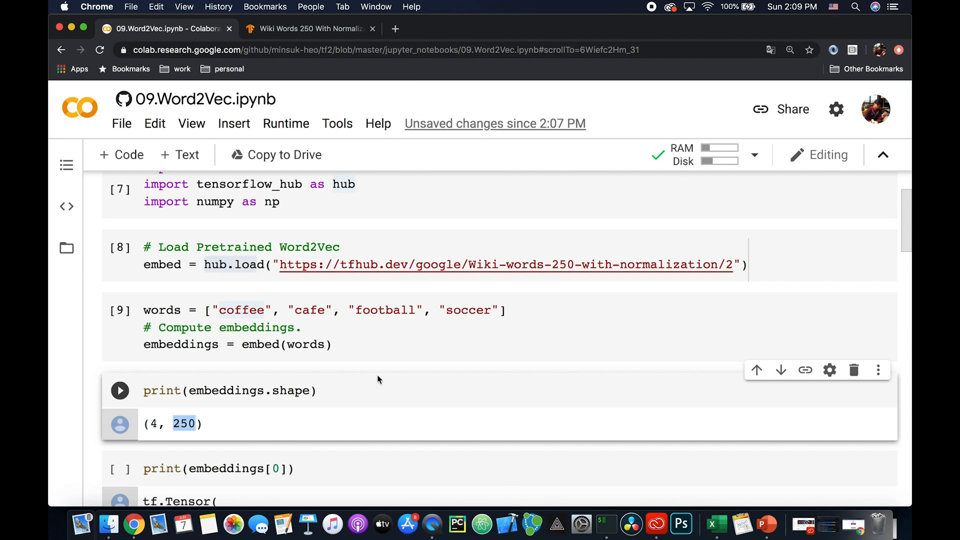
- Run the print(embeddings[0]) cell to show the first word's 250-value vector
scroll("down", 3)
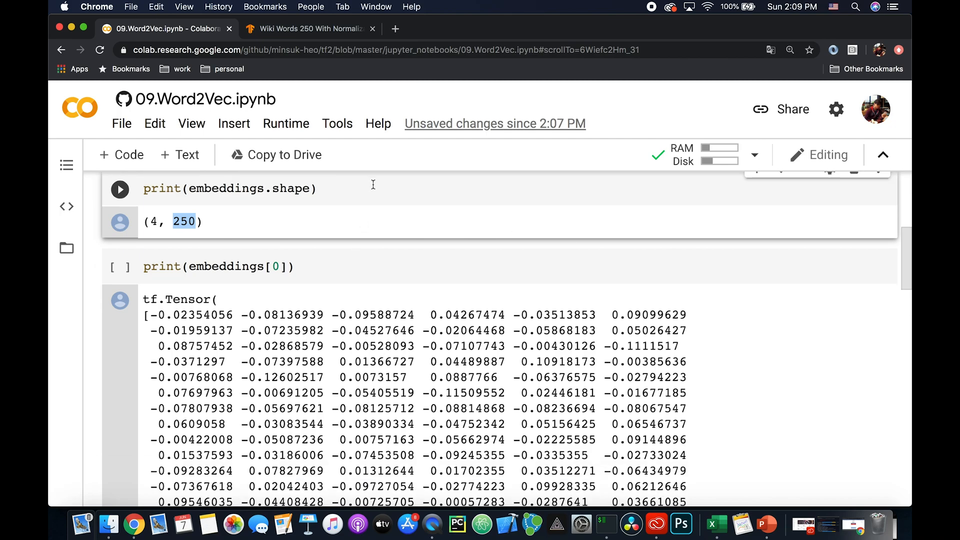
left_click(119, 277)
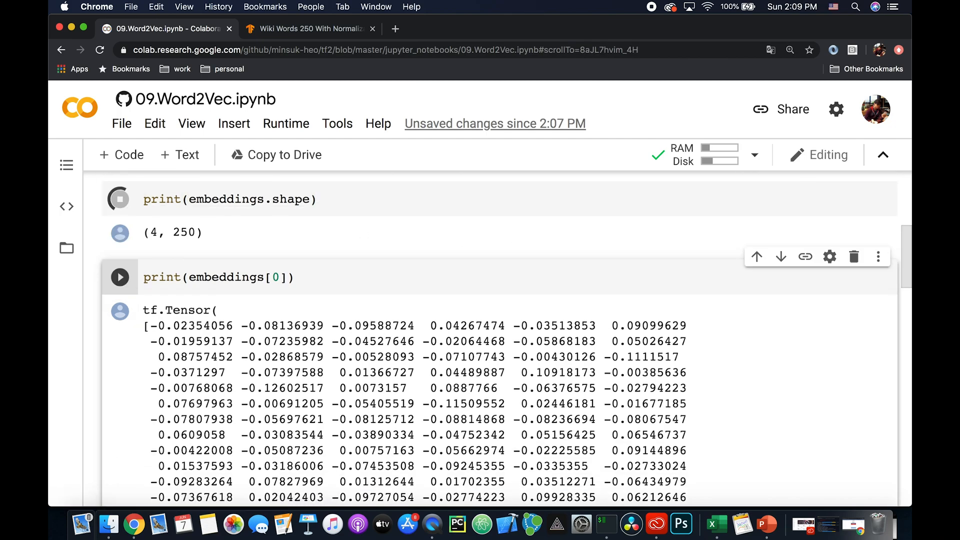
scroll("down", 3)
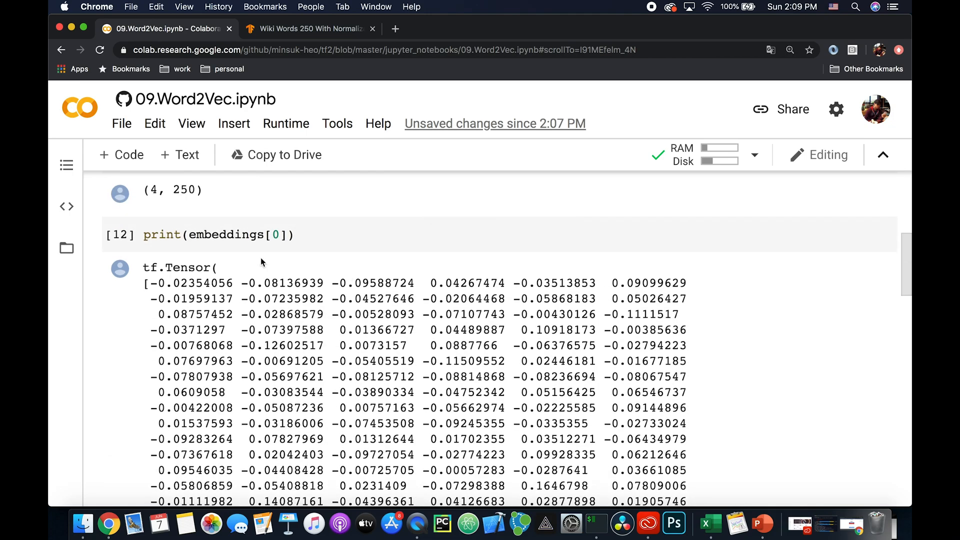
scroll("down", 3)
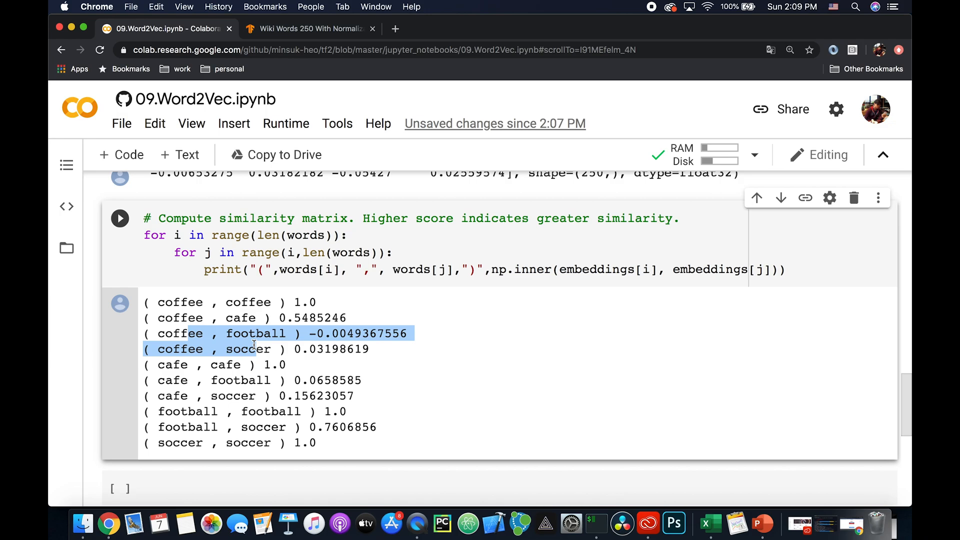
mouse_move(172, 446)
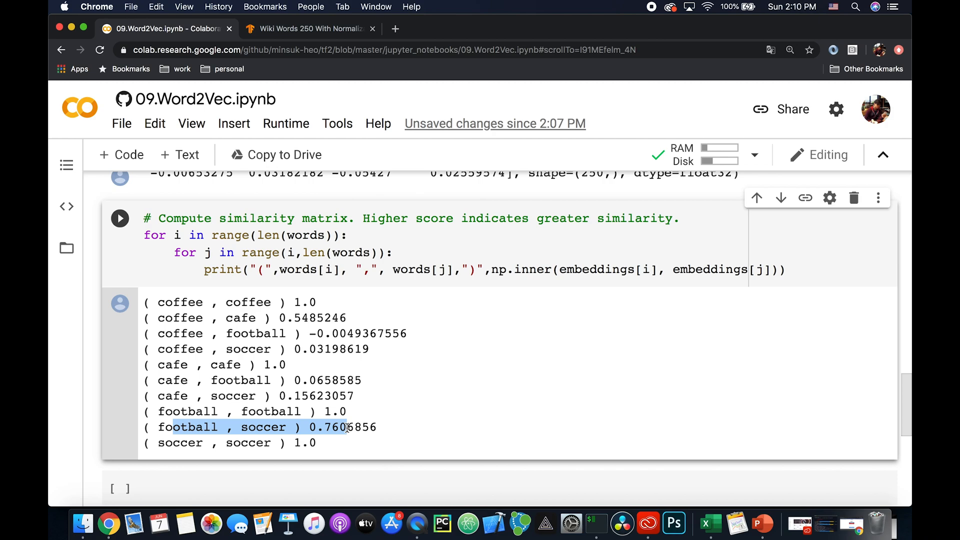
mouse_move(672, 111)
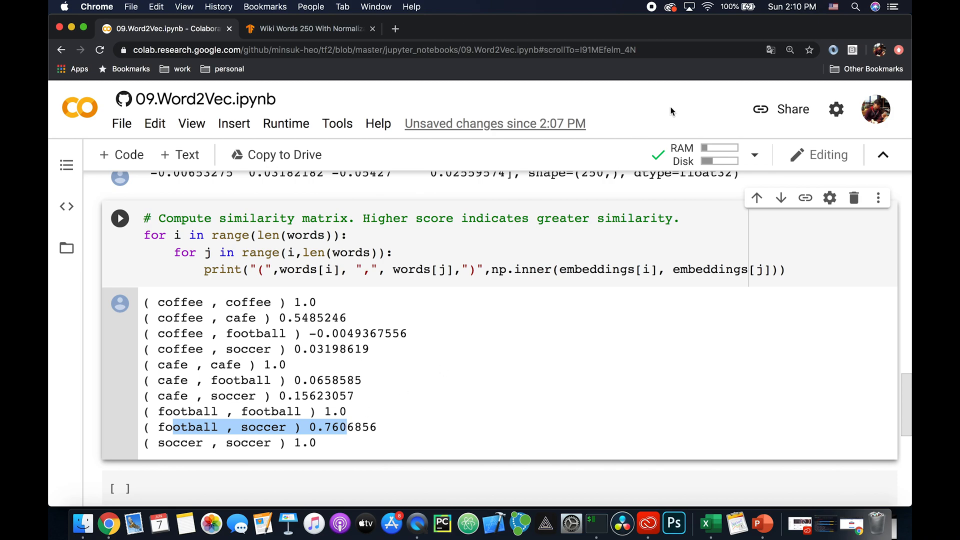